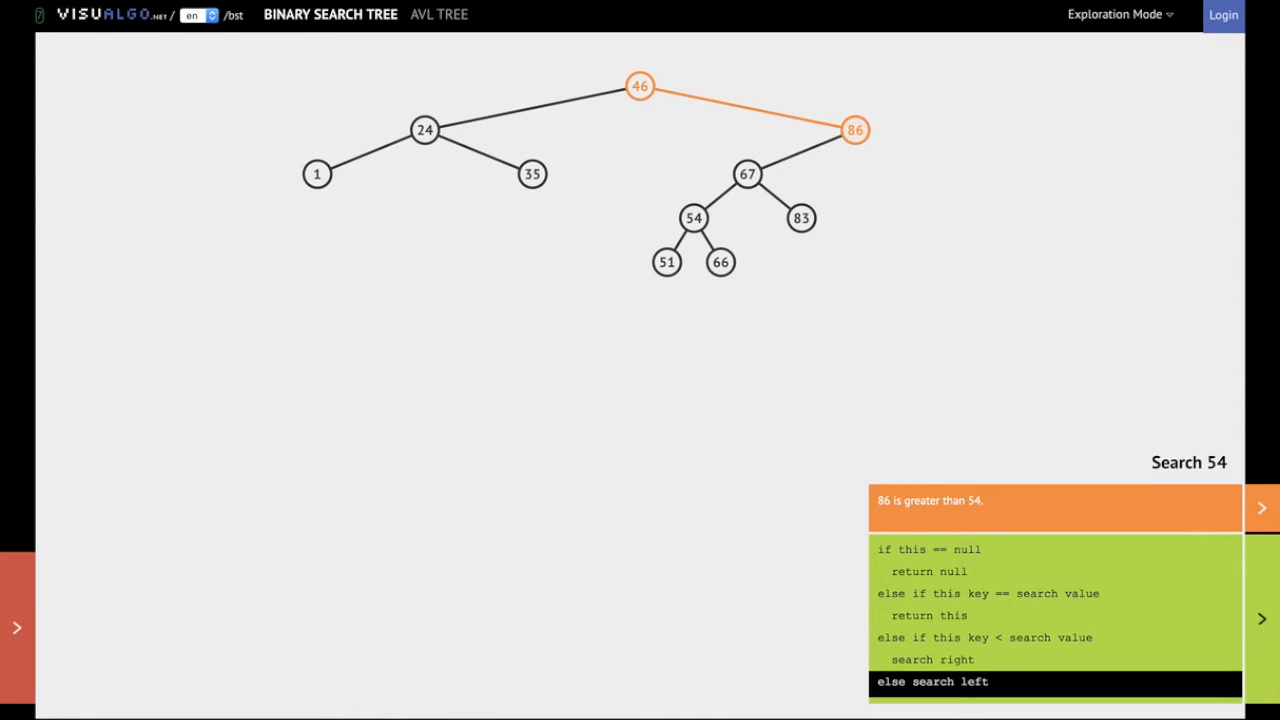
Advance the Search 54 animation through 46→86→67 until node 54 is found
click(1264, 508)
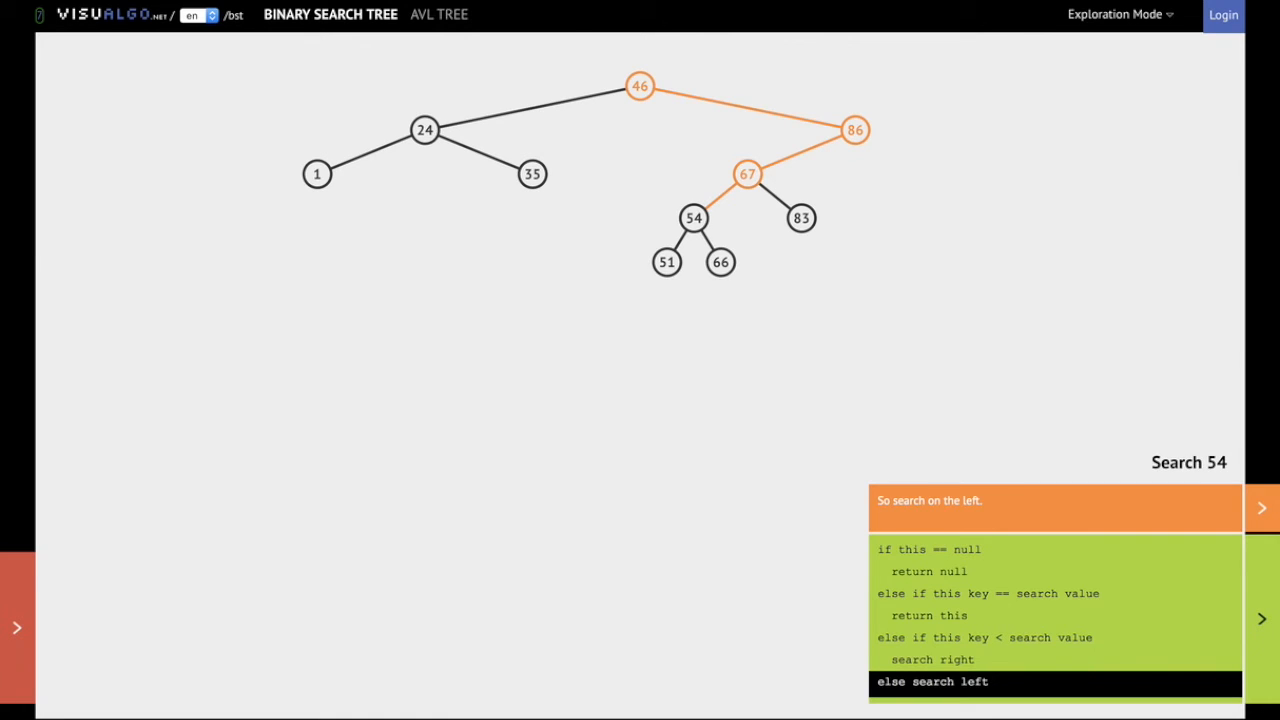
click(1264, 618)
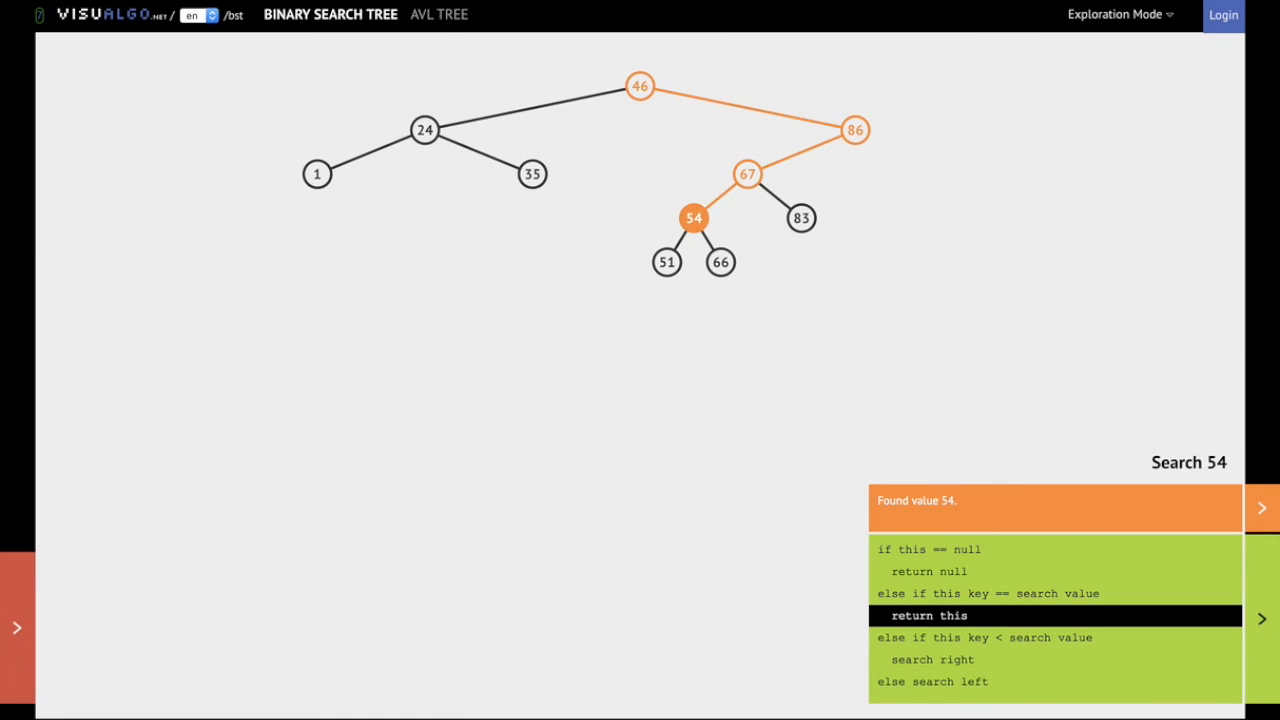